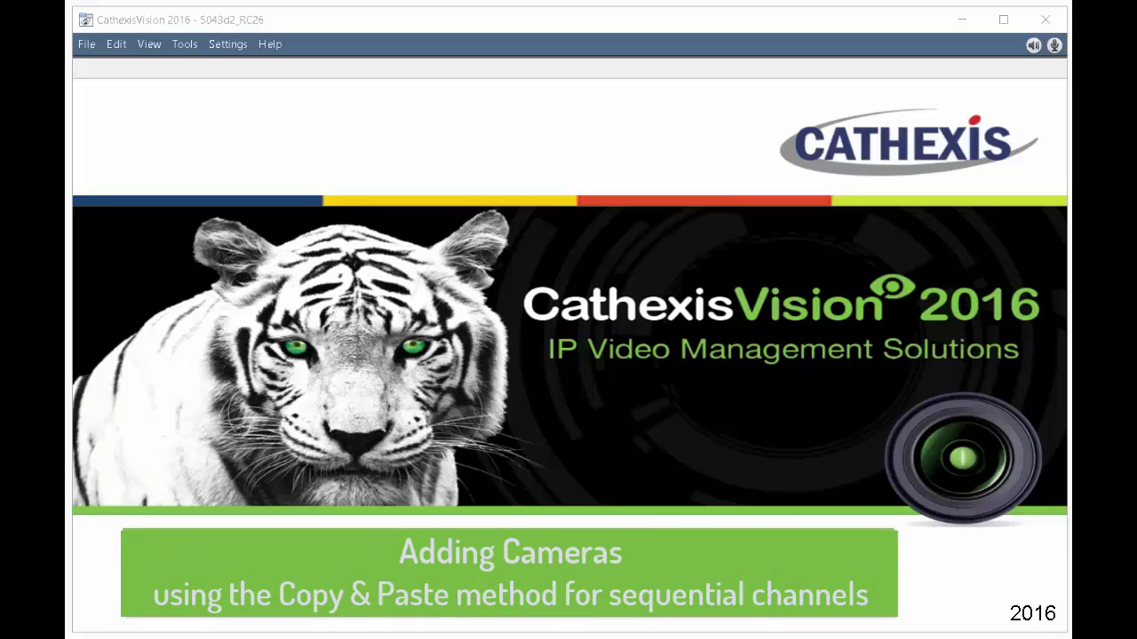
Show the File menu's Open site list of available sites.
left_click(86, 43)
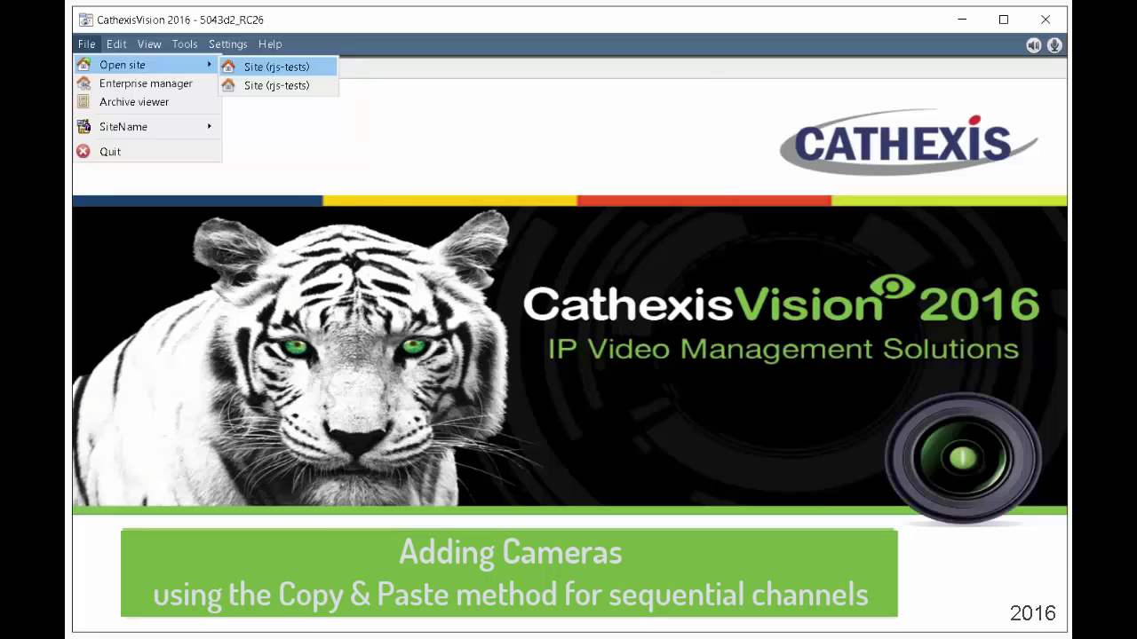
Open the rjs-tests site and bring up copy options for CAM-1.
left_click(276, 67)
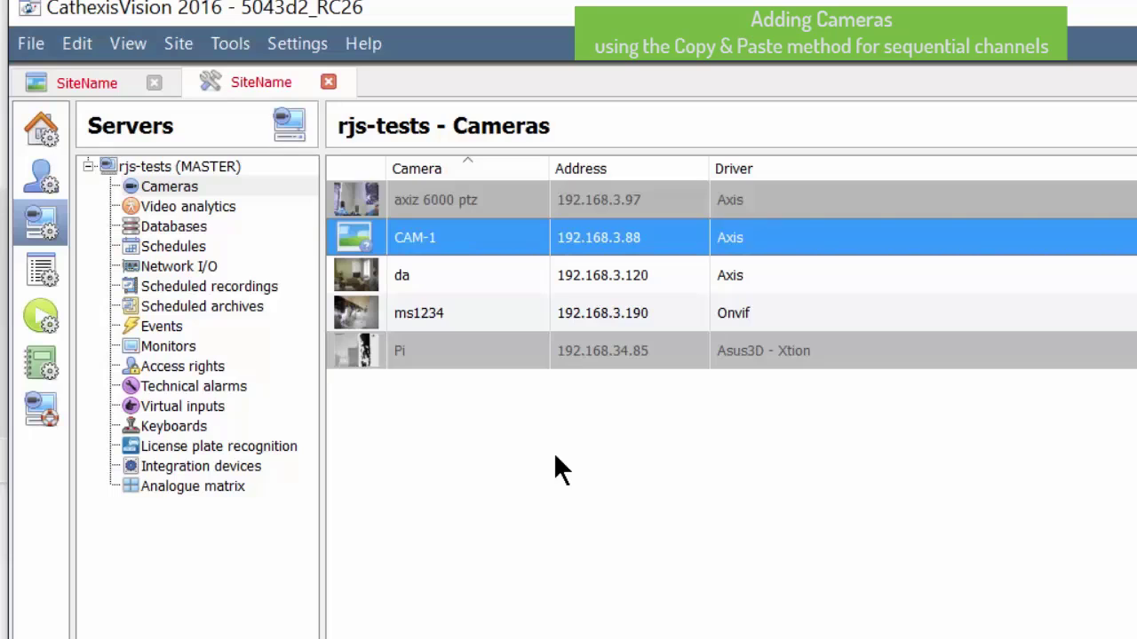
mouse_move(484, 249)
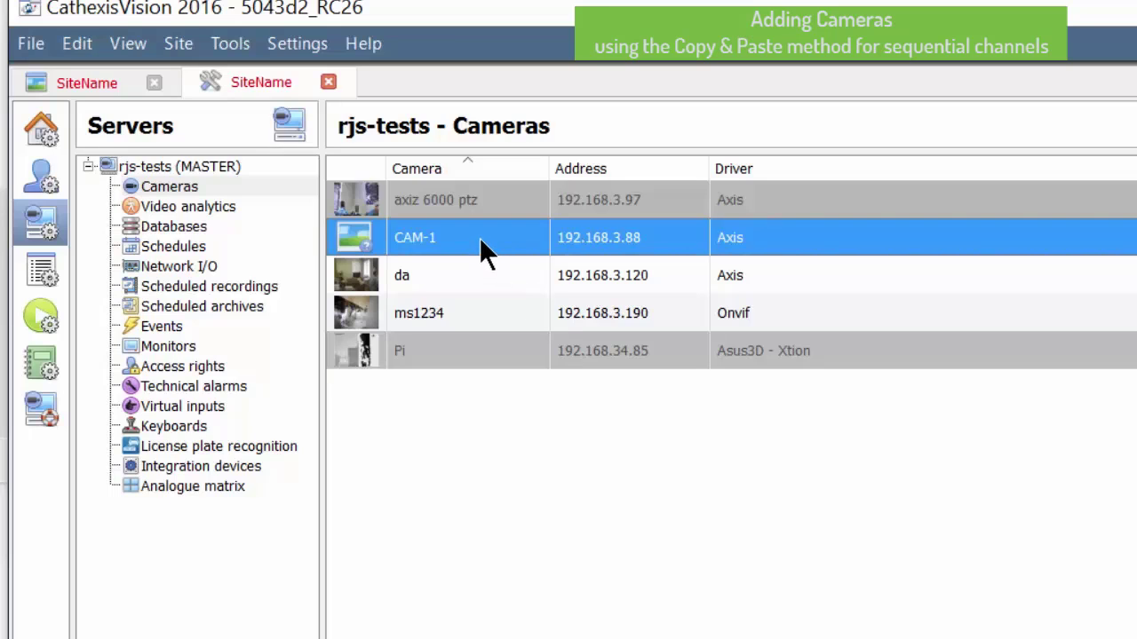
right_click(480, 237)
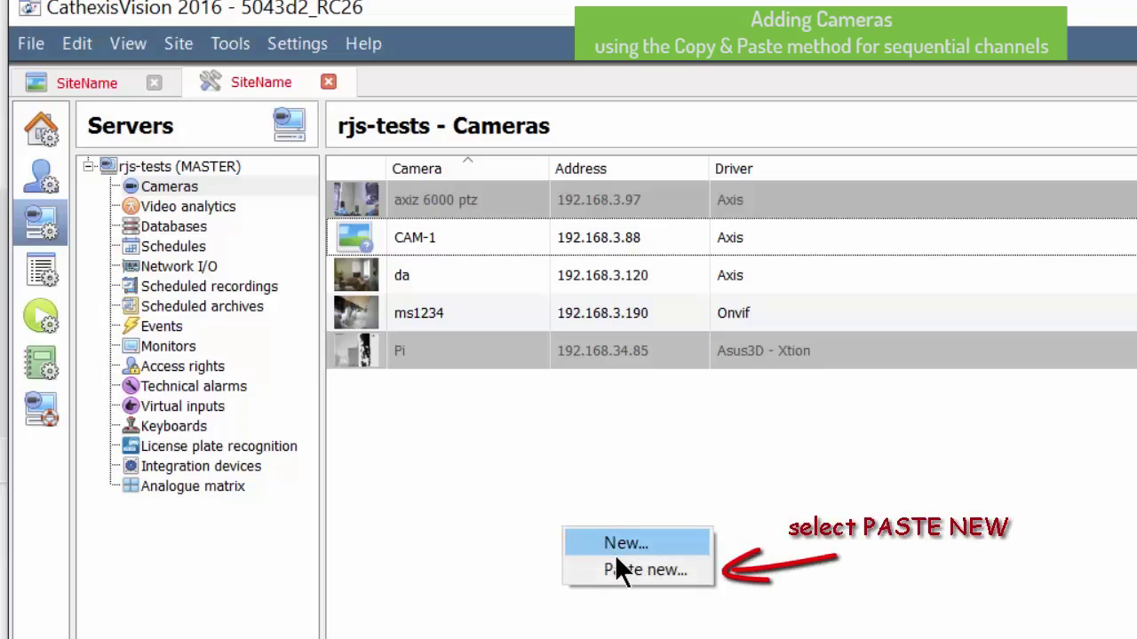
Paste CAM-1 as sequential new cameras on encoder 192.168.3.88, starting at input 2.
left_click(637, 571)
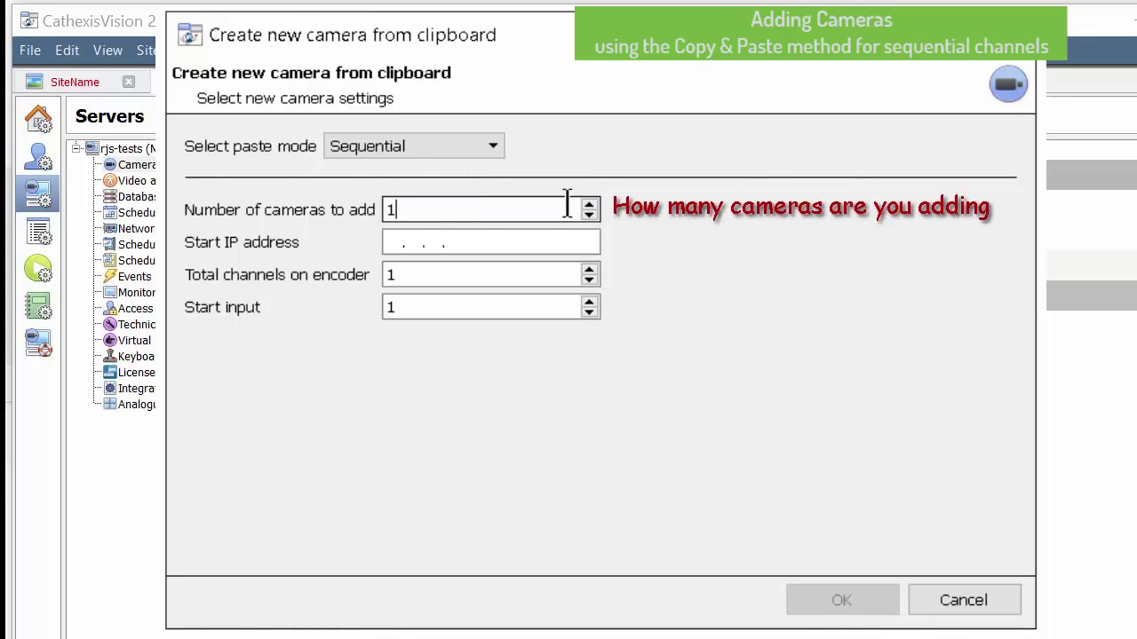
left_click(589, 203)
type("4")
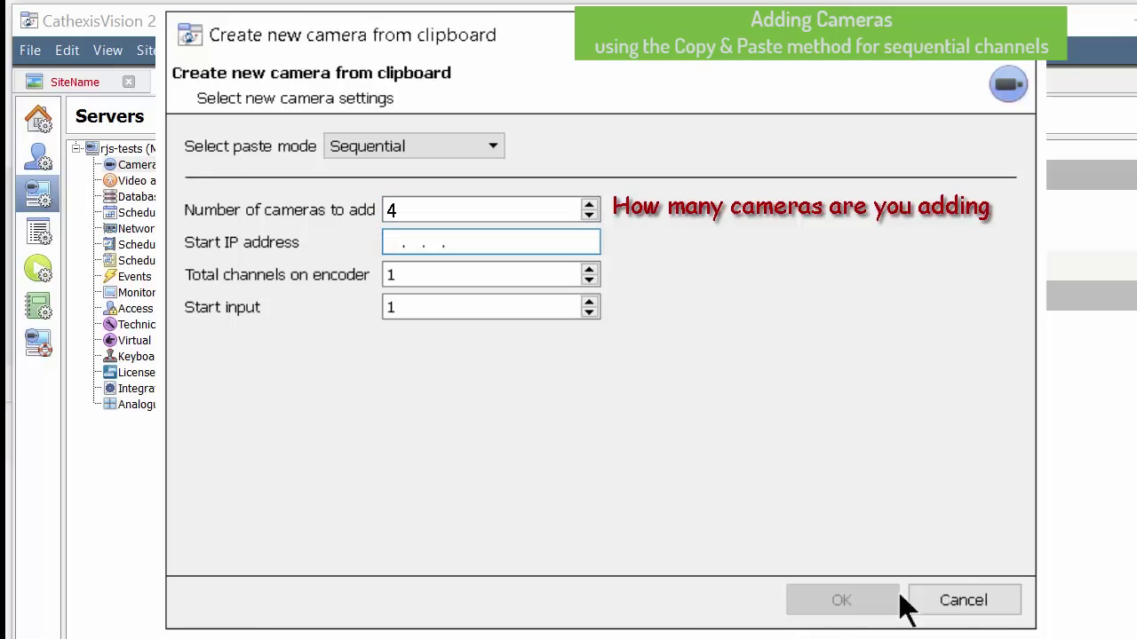
type("192. . .")
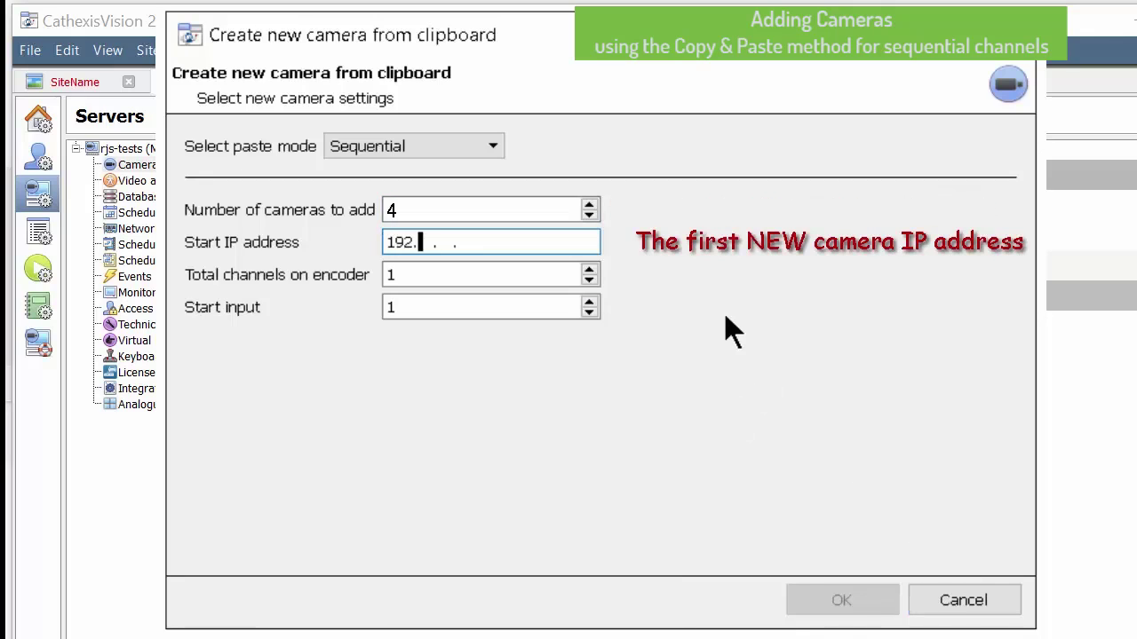
type("168")
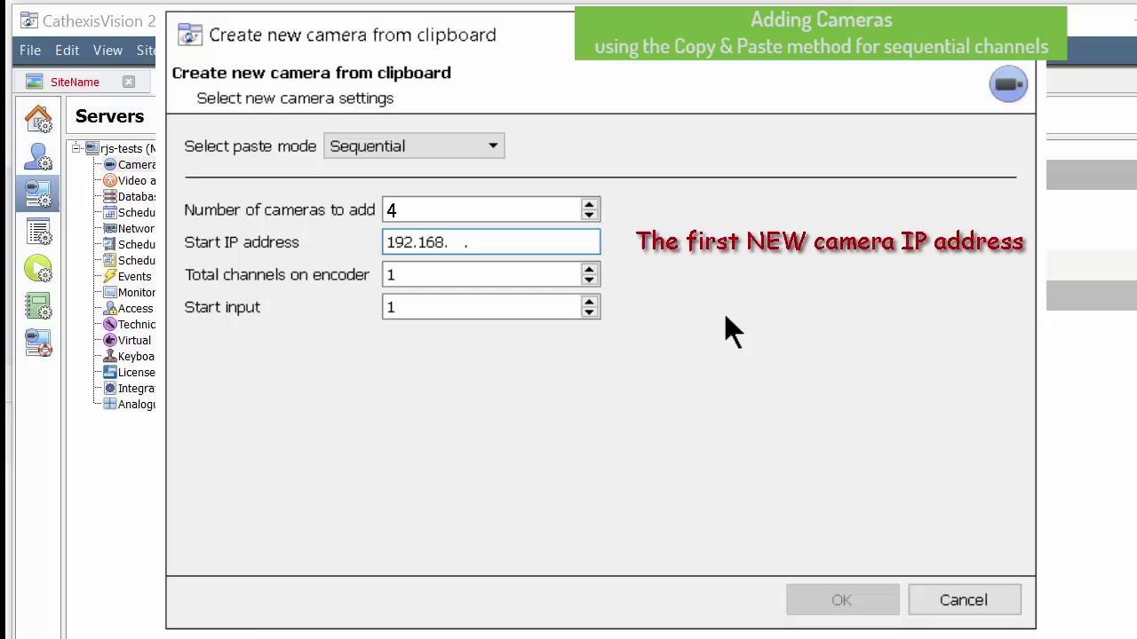
type("3")
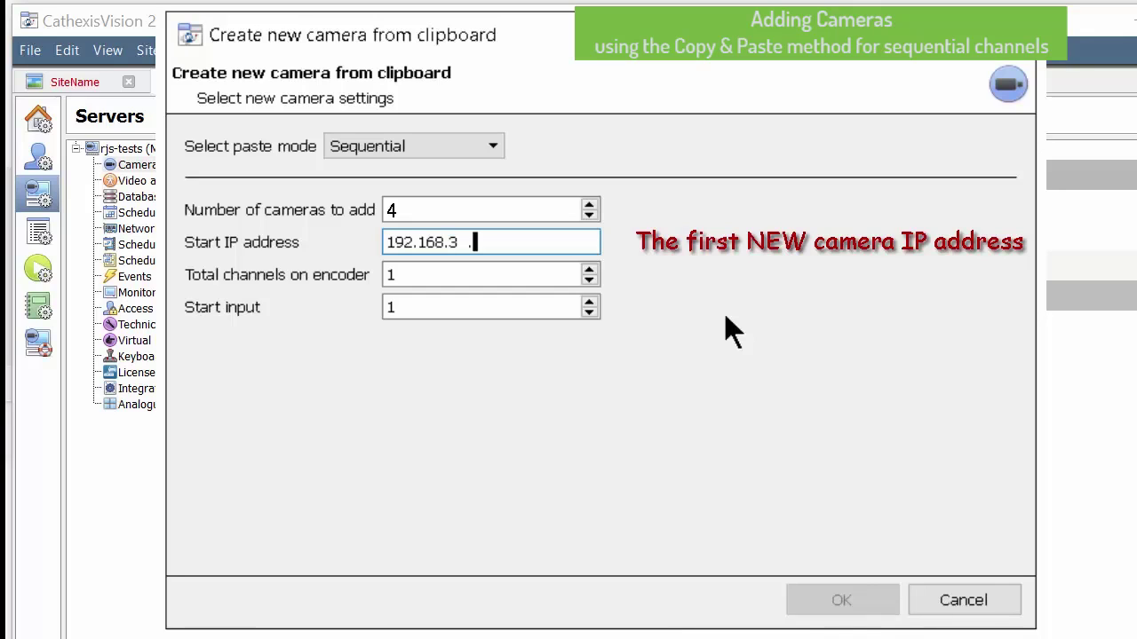
type("88")
left_click(491, 307)
type("2")
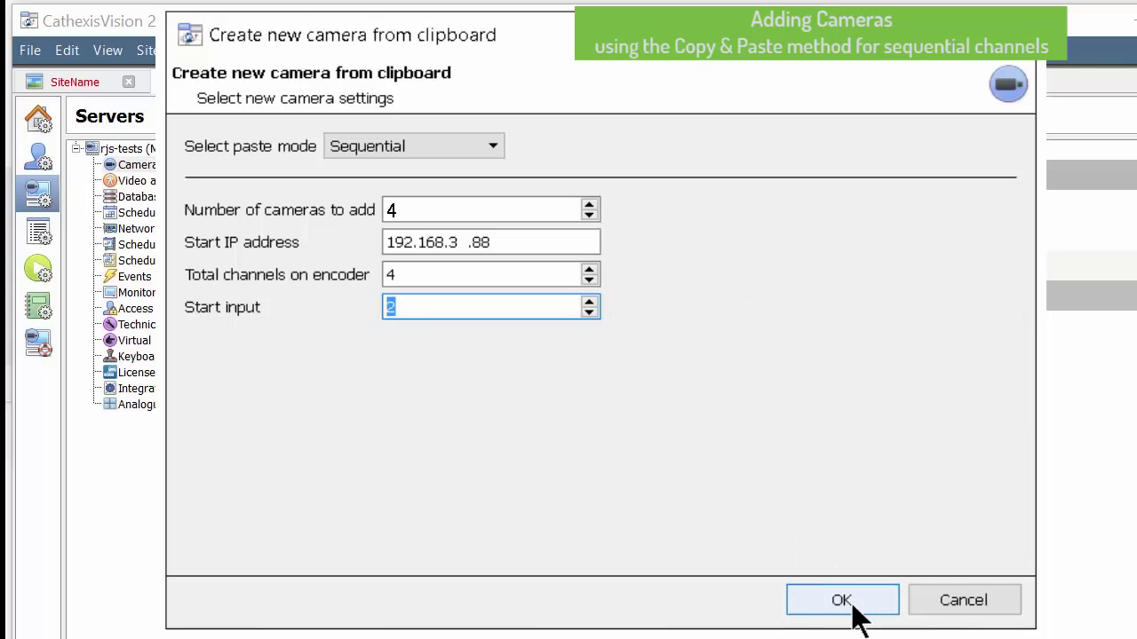
left_click(843, 599)
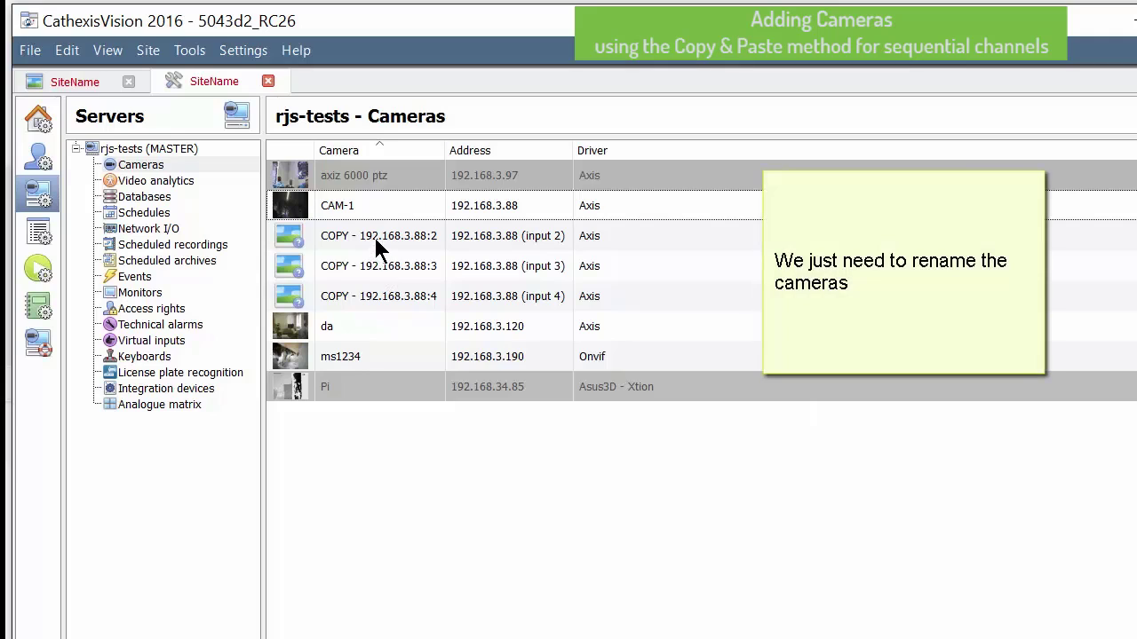
mouse_move(389, 305)
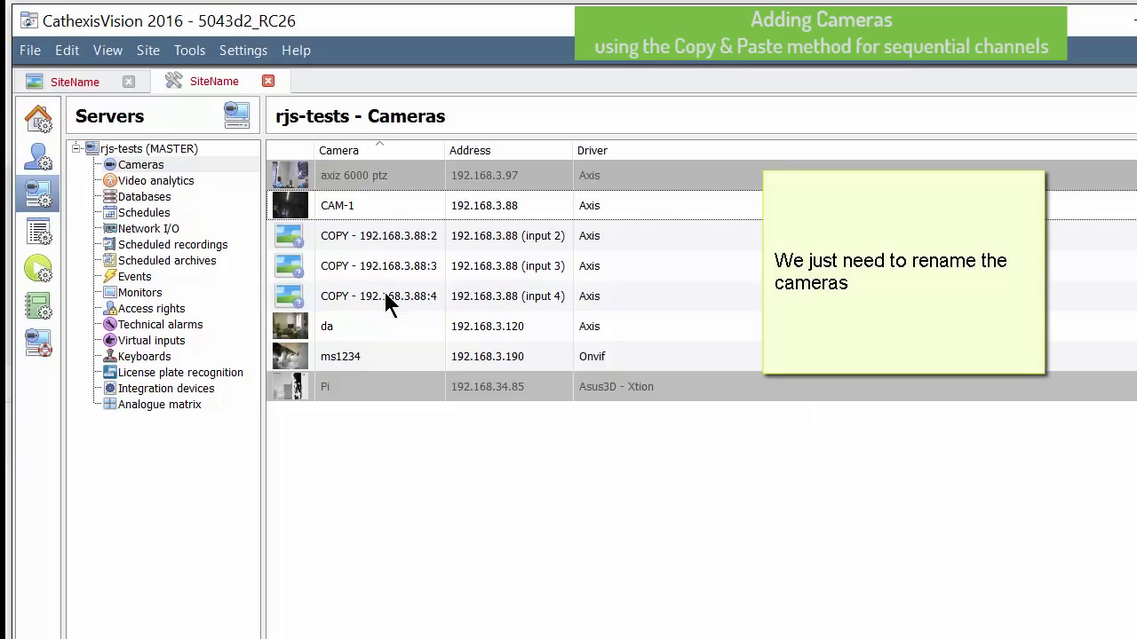
Select the input 2 copy in the camera list.
left_click(377, 235)
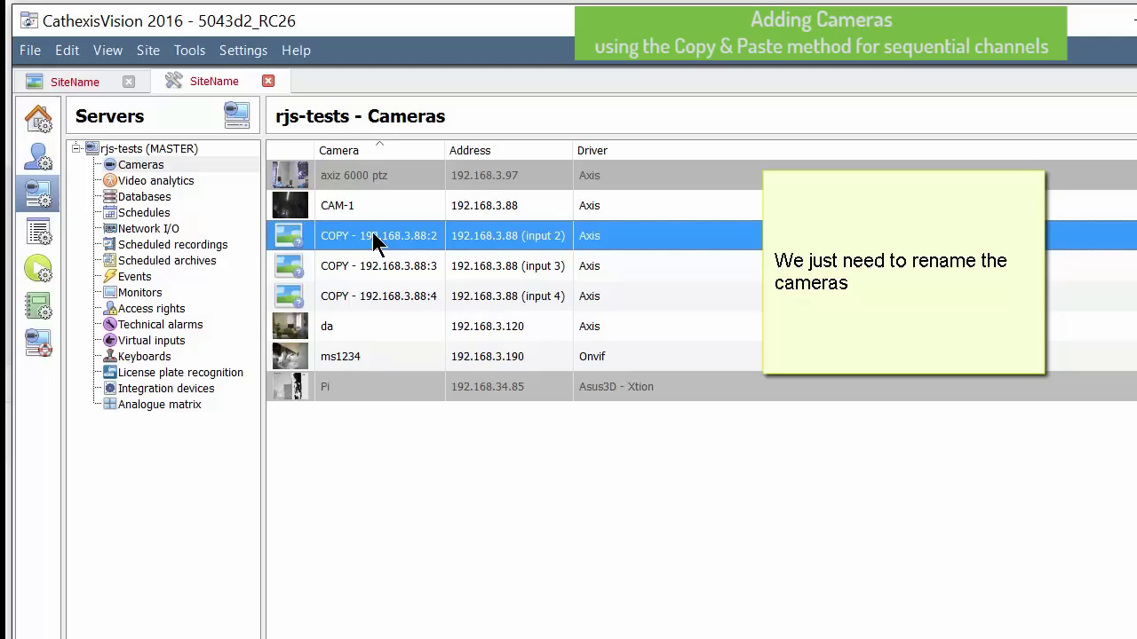
Rename the input 2 copy to cam-2.
double_click(378, 235)
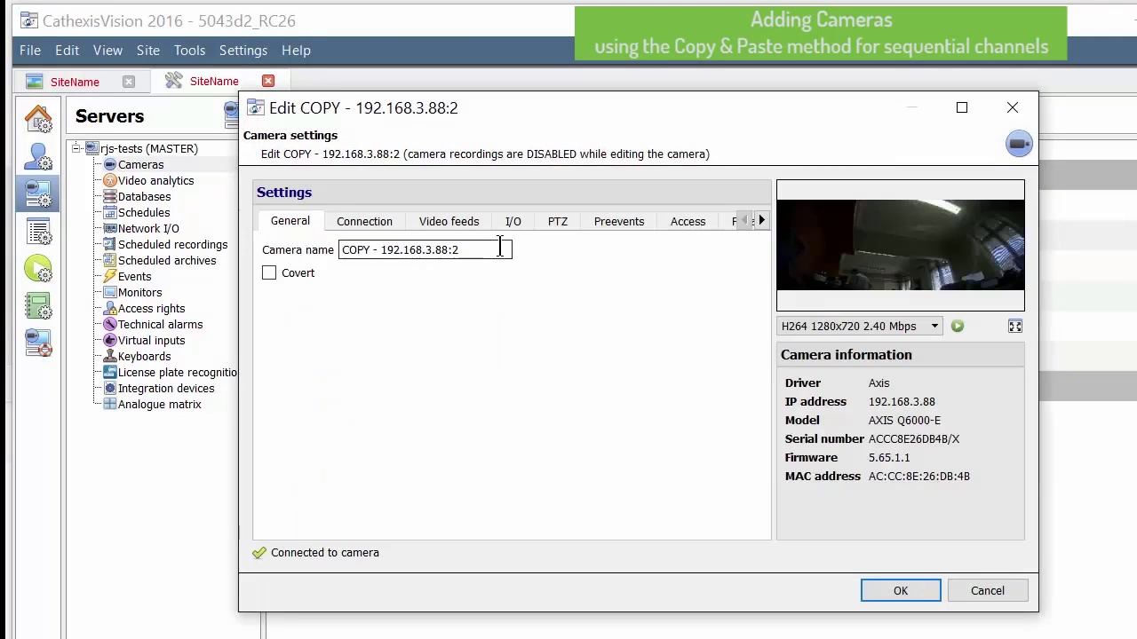
triple_click(424, 250)
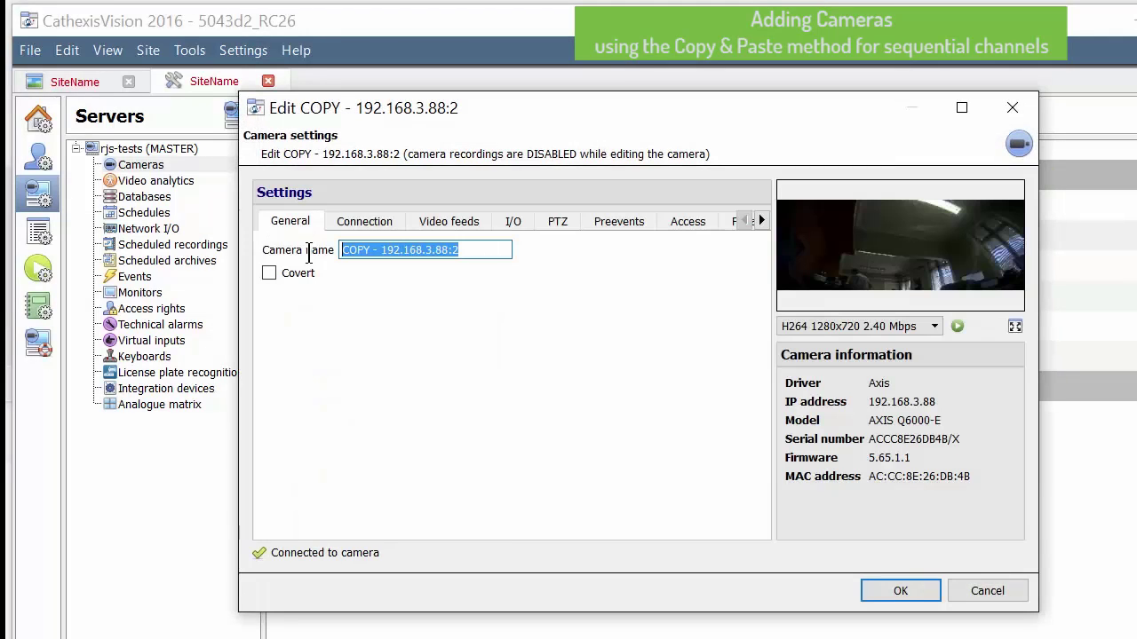
type("cam-2")
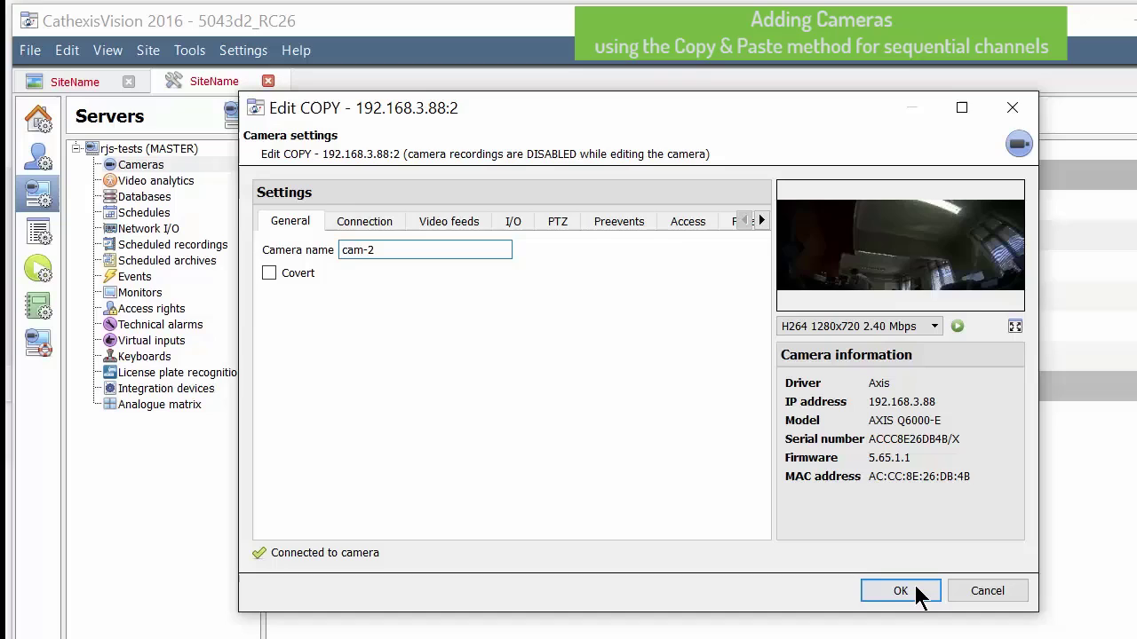
left_click(901, 591)
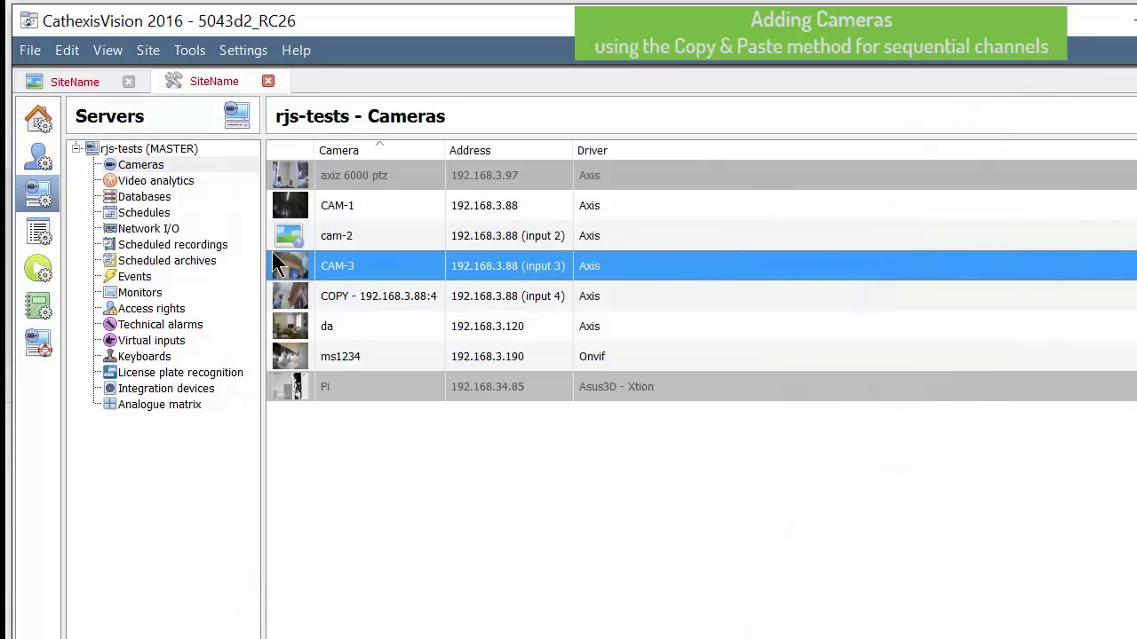
Open the input 4 copy's settings to edit its camera name.
double_click(378, 296)
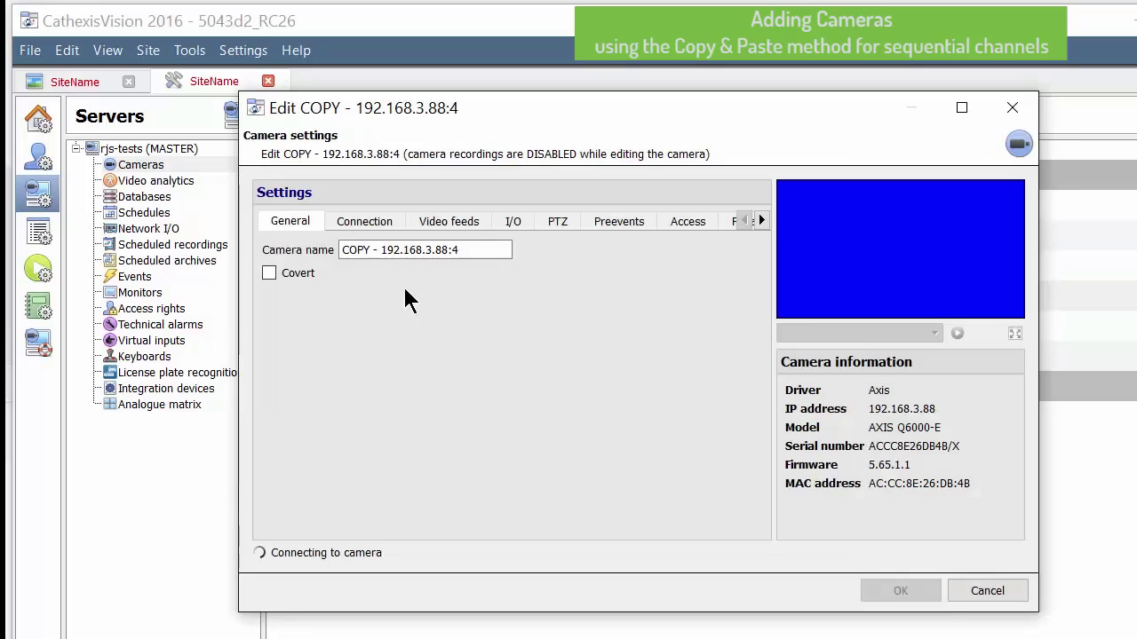
left_click(988, 590)
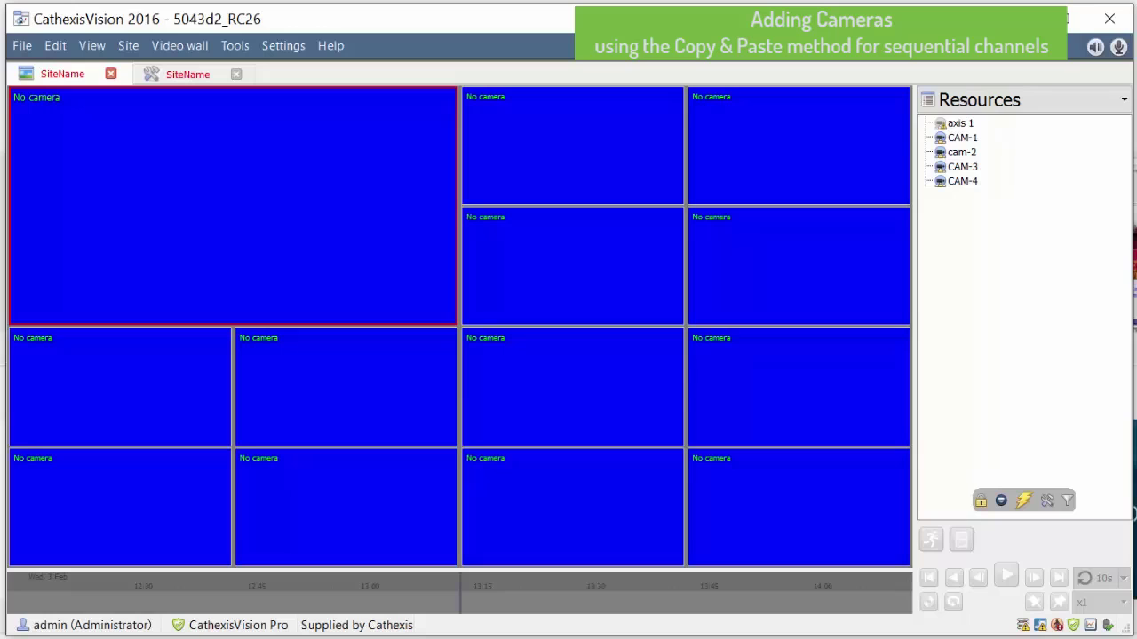
Place CAM-1 and CAM-3 from Resources into live view tiles.
left_click(963, 138)
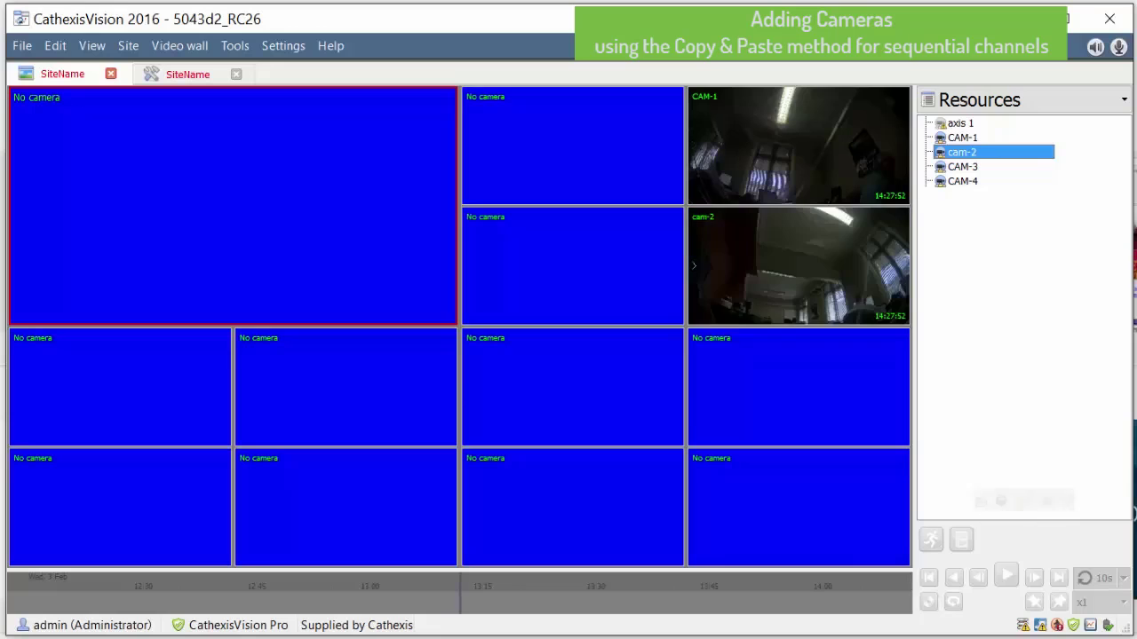
left_click(961, 166)
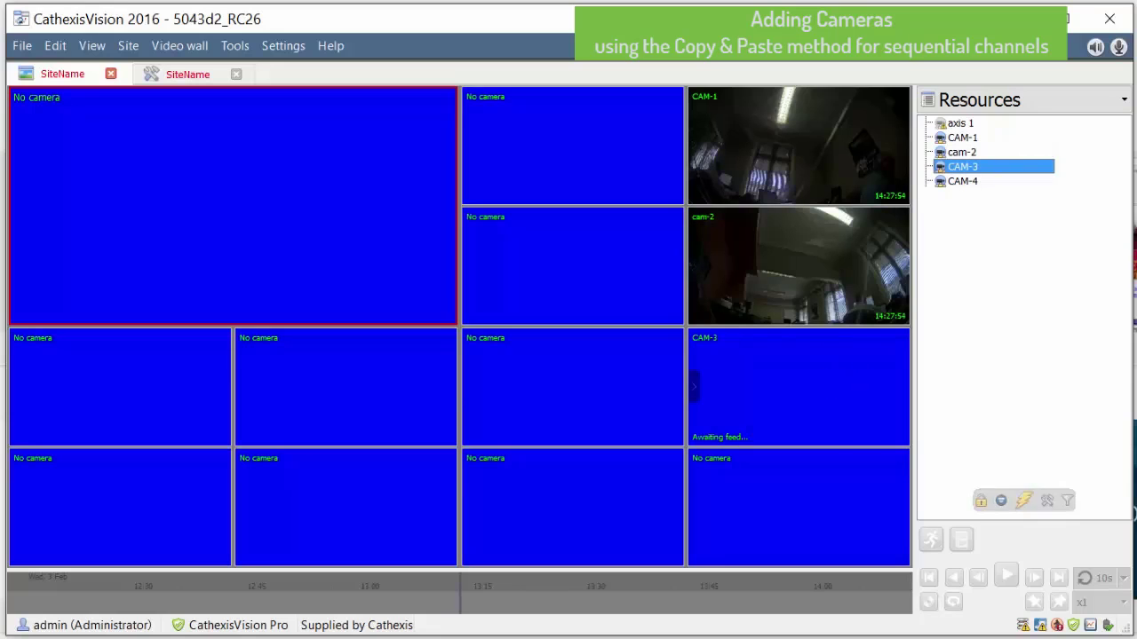